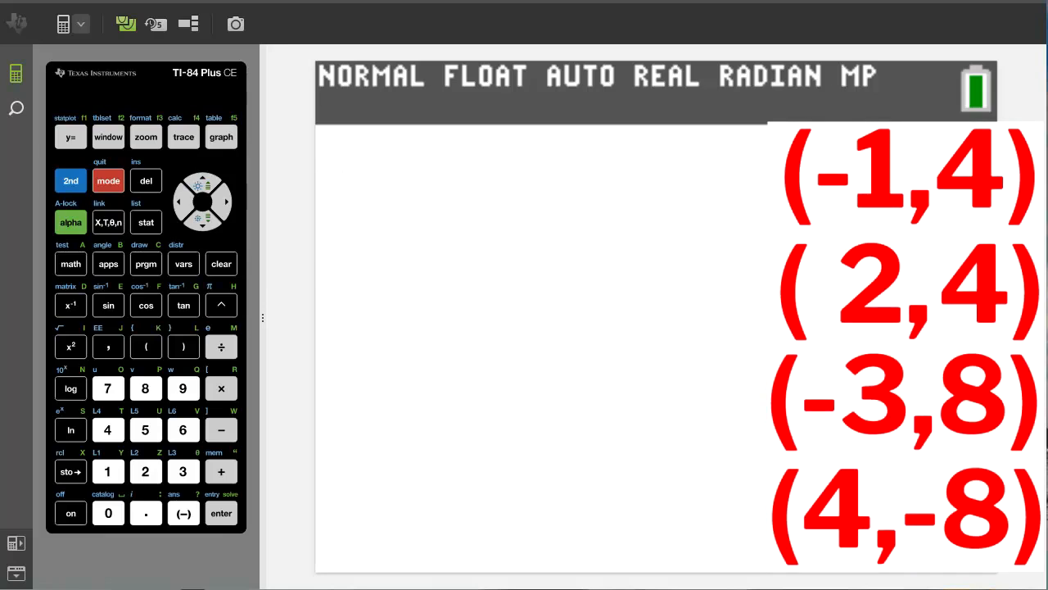
mouse_move(229, 562)
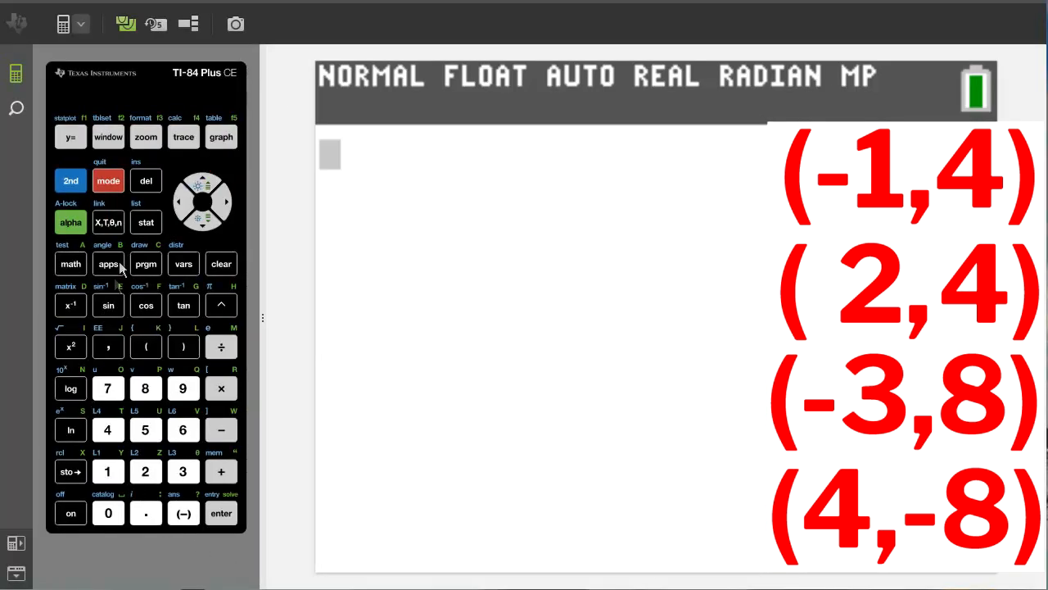
Step: Bring up the STAT menu to reach the list editor
left_click(144, 222)
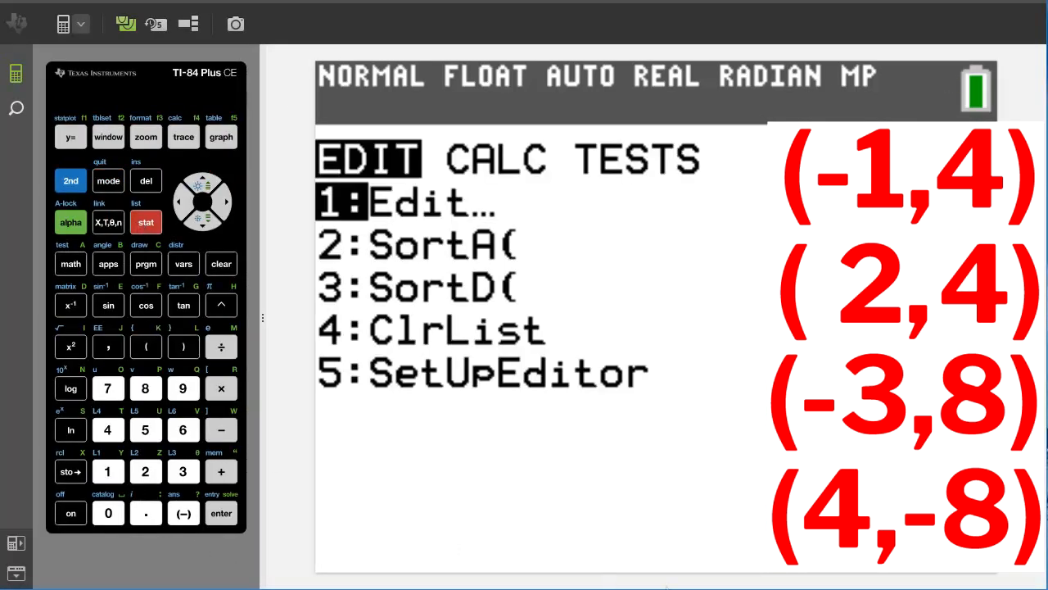
mouse_move(177, 574)
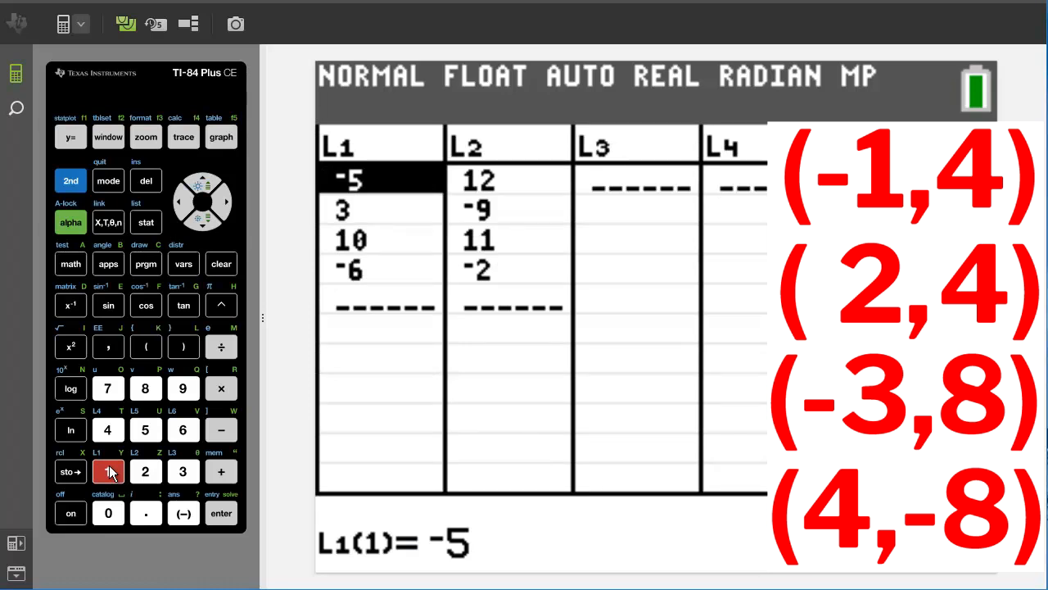
Step: Open 1:Edit and clear the old values from the L1 and L2 headers
left_click(107, 471)
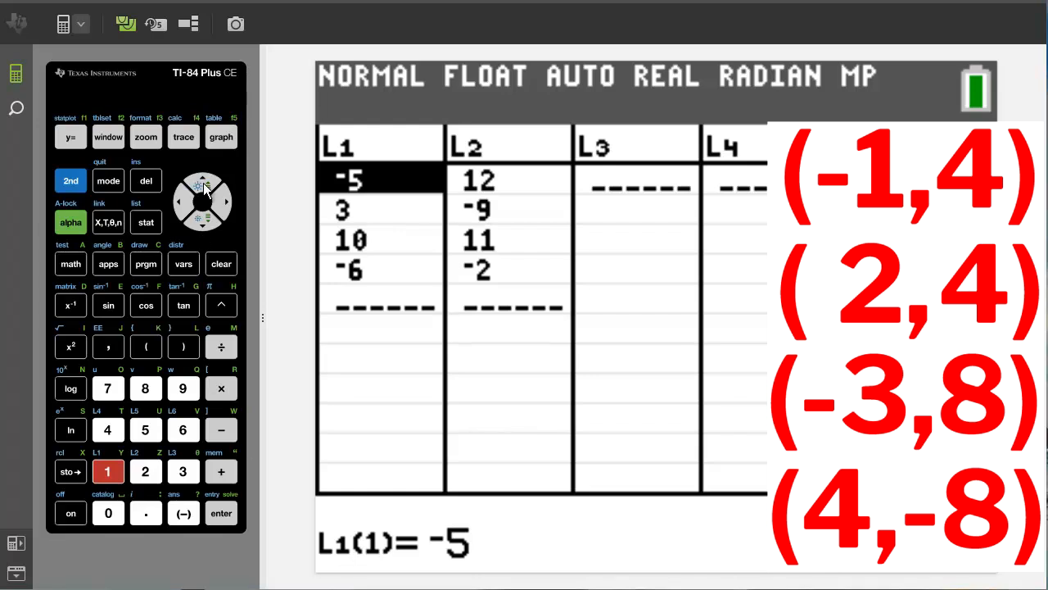
left_click(202, 182)
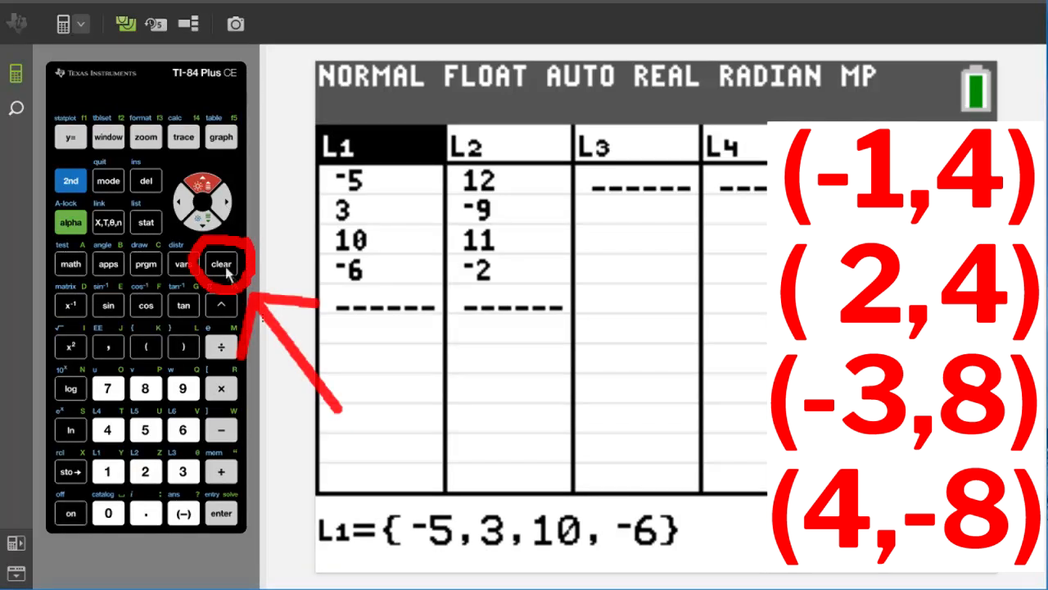
left_click(220, 263)
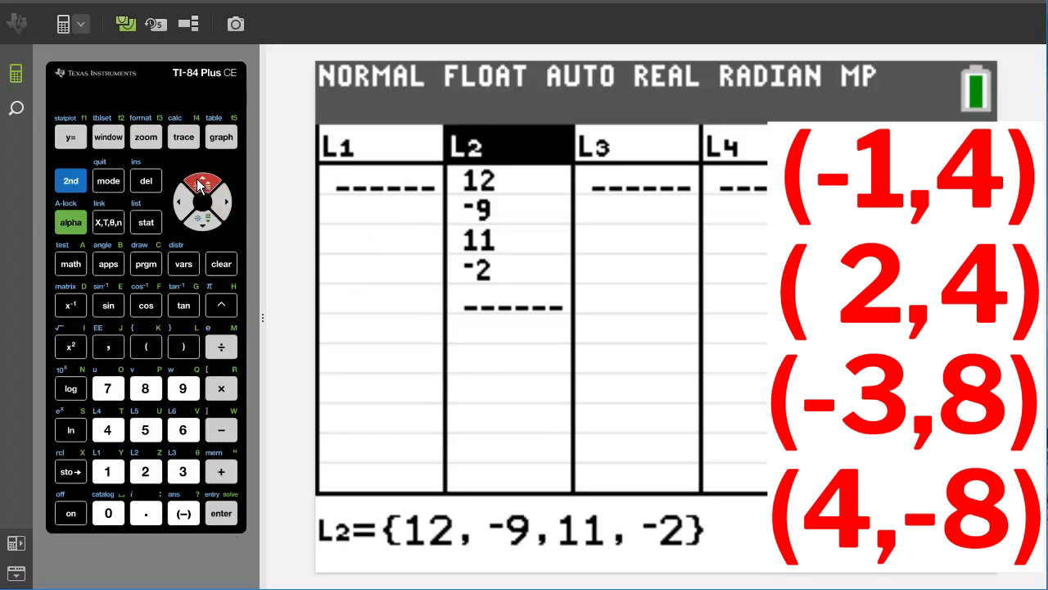
left_click(221, 263)
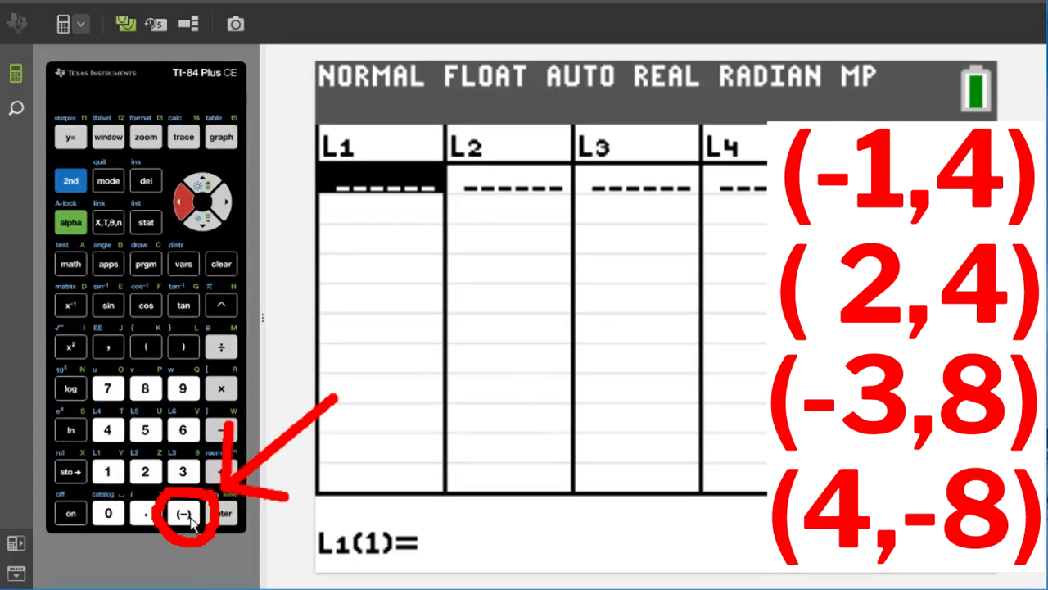
Step: Enter -1 and 2 into L1, then start the third negative x-value
left_click(182, 513)
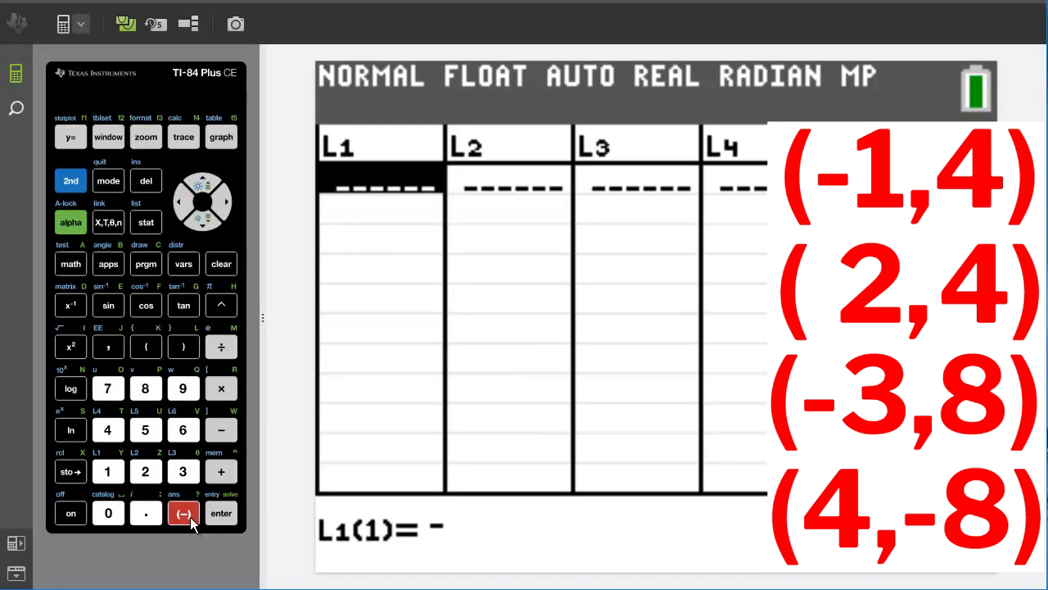
left_click(108, 471)
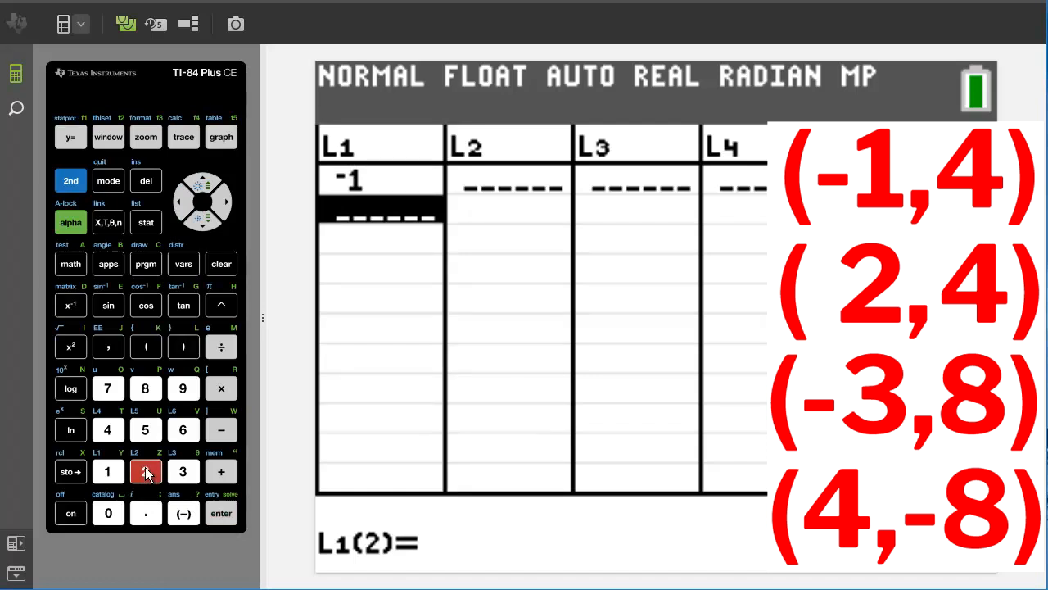
left_click(220, 513)
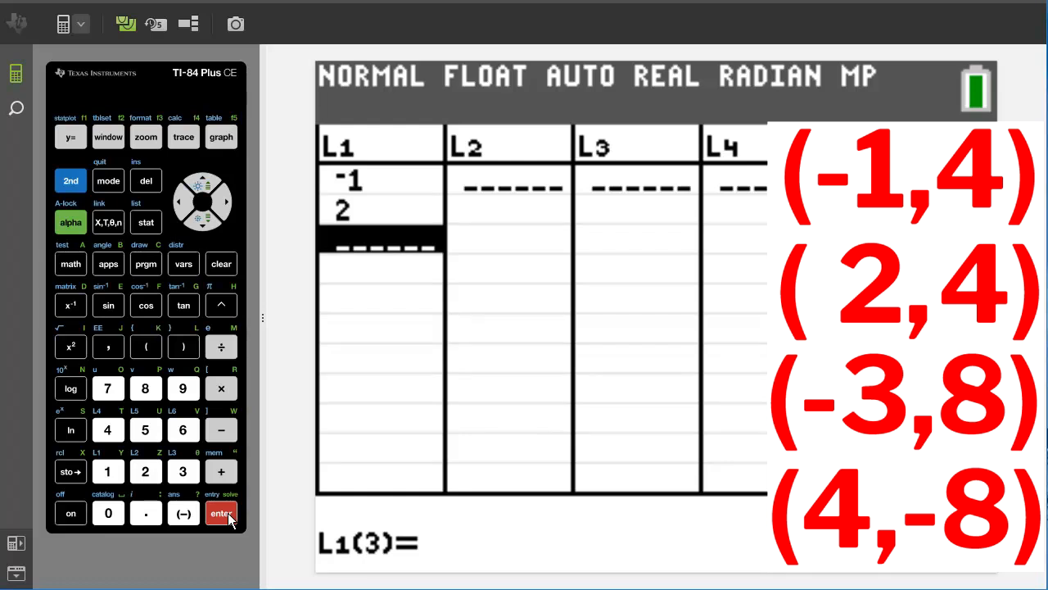
mouse_move(222, 430)
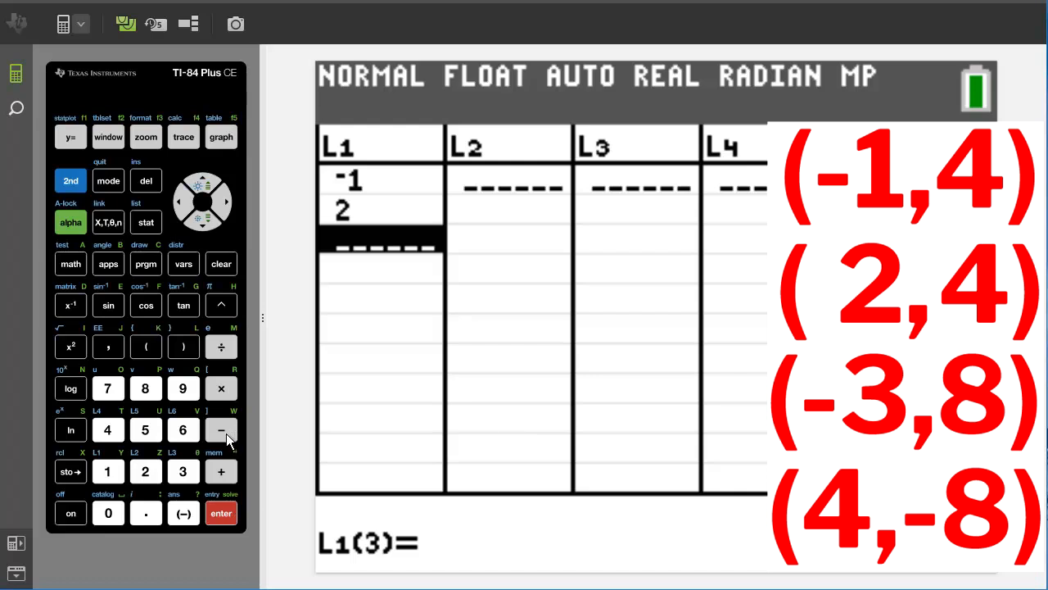
left_click(220, 430)
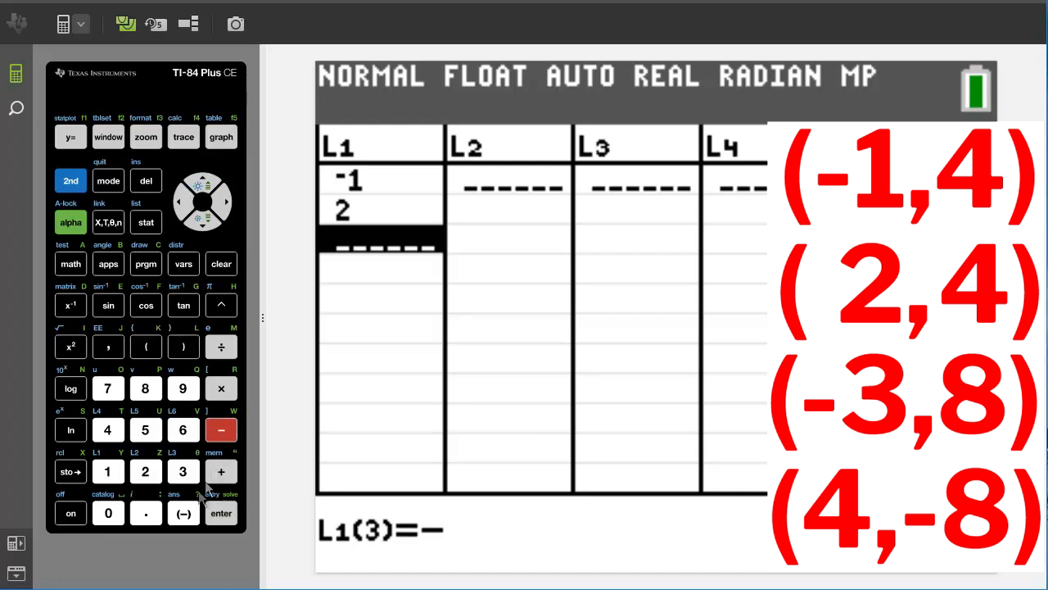
left_click(220, 512)
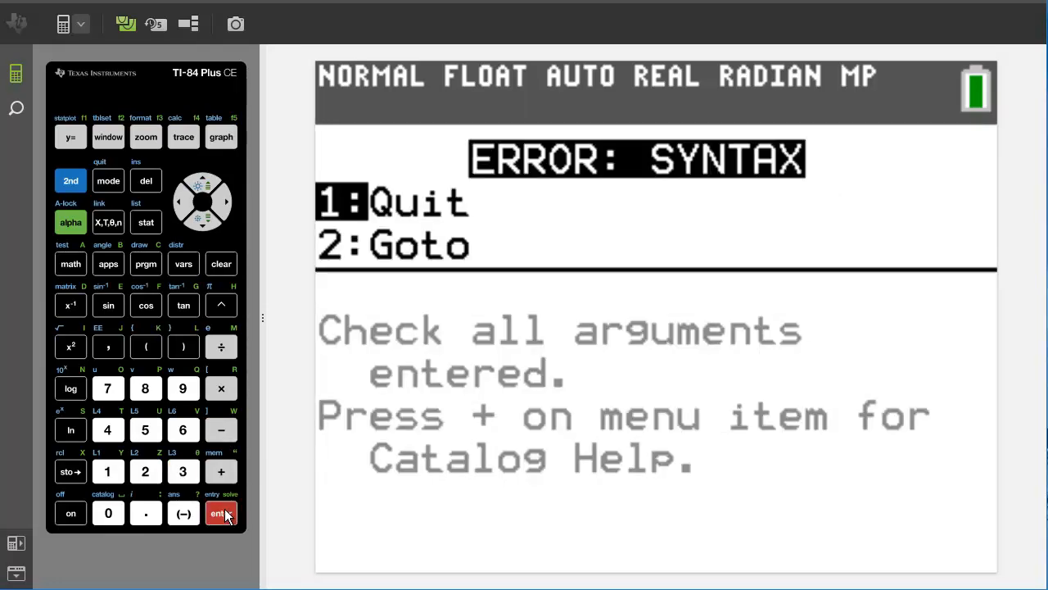
mouse_move(237, 442)
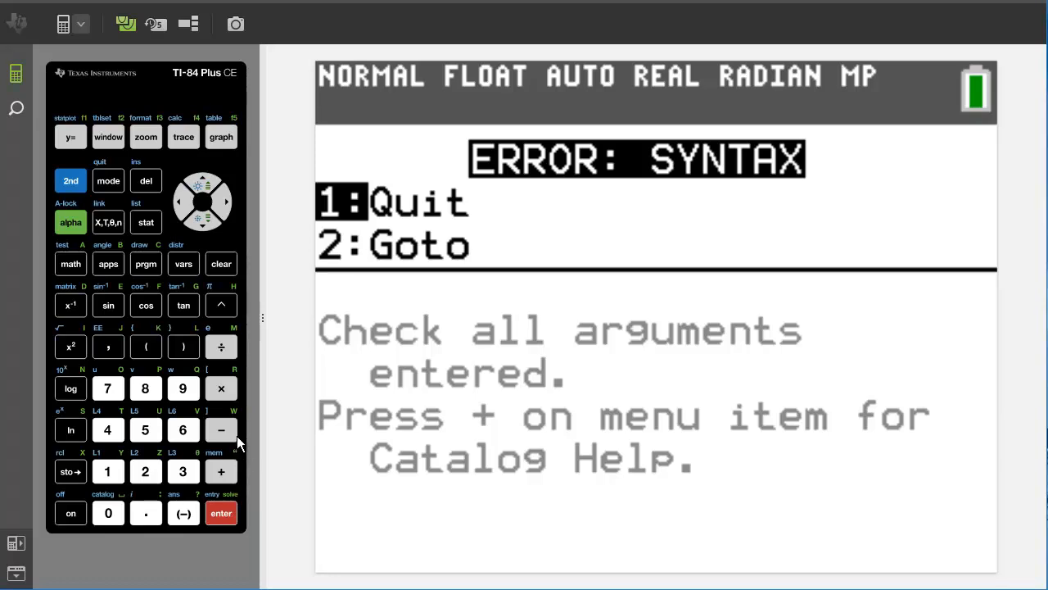
mouse_move(211, 533)
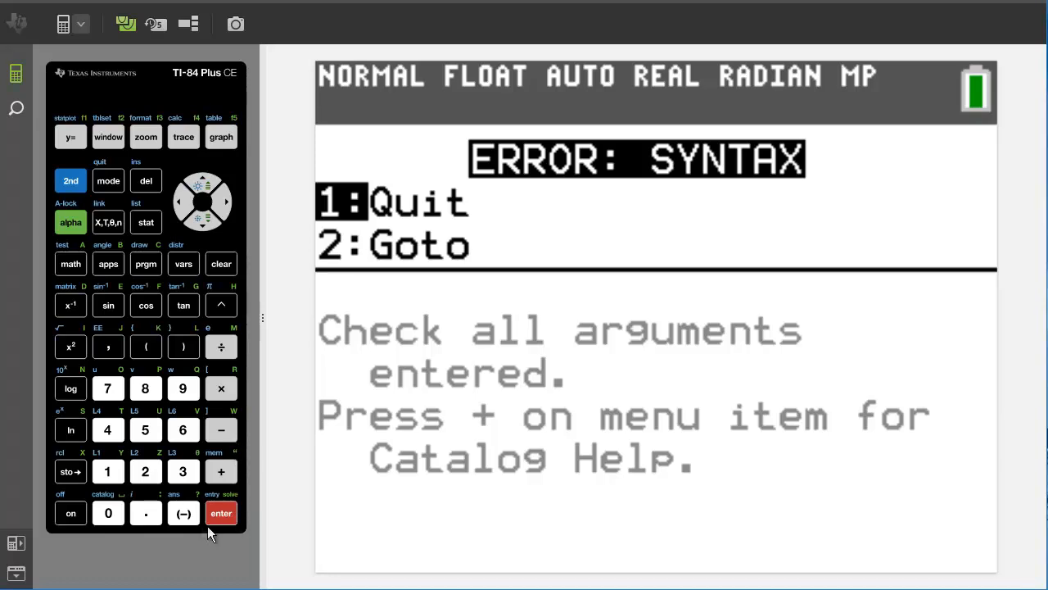
mouse_move(224, 569)
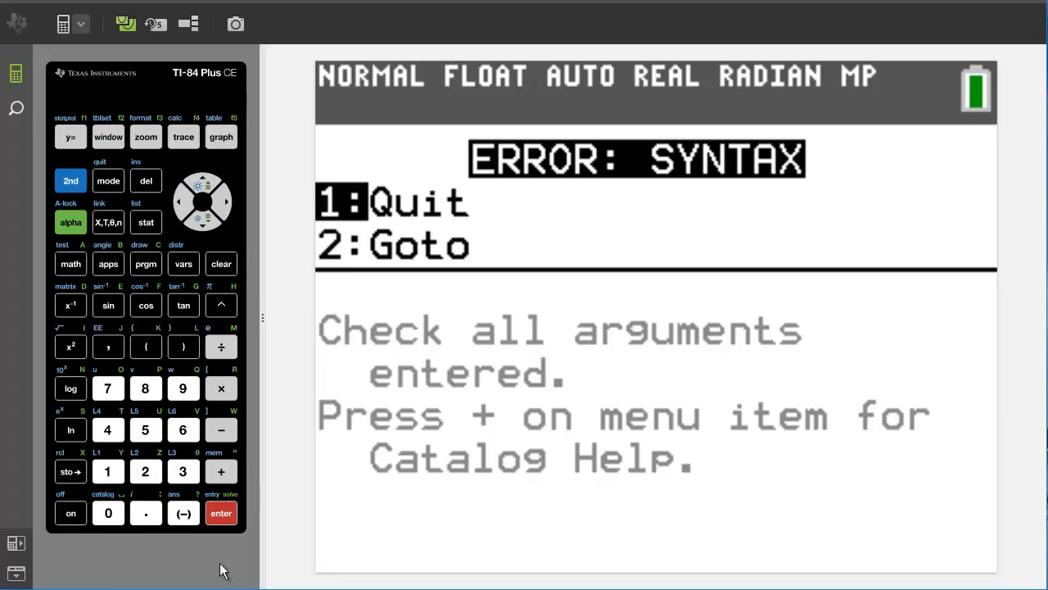
mouse_move(157, 391)
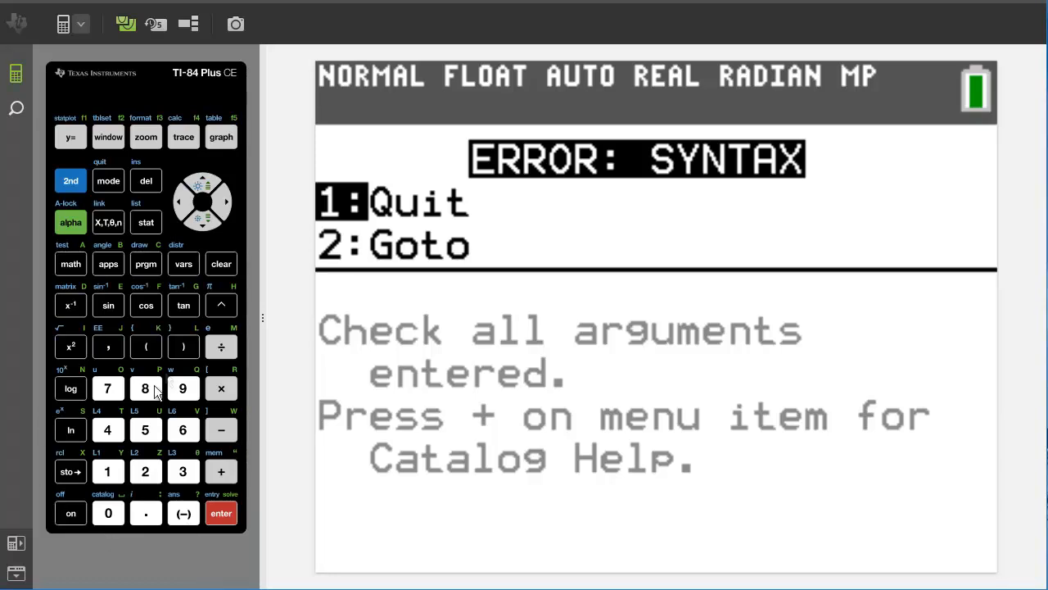
Step: Quit the ERROR: SYNTAX screen and reopen the STAT list editing menu
left_click(107, 471)
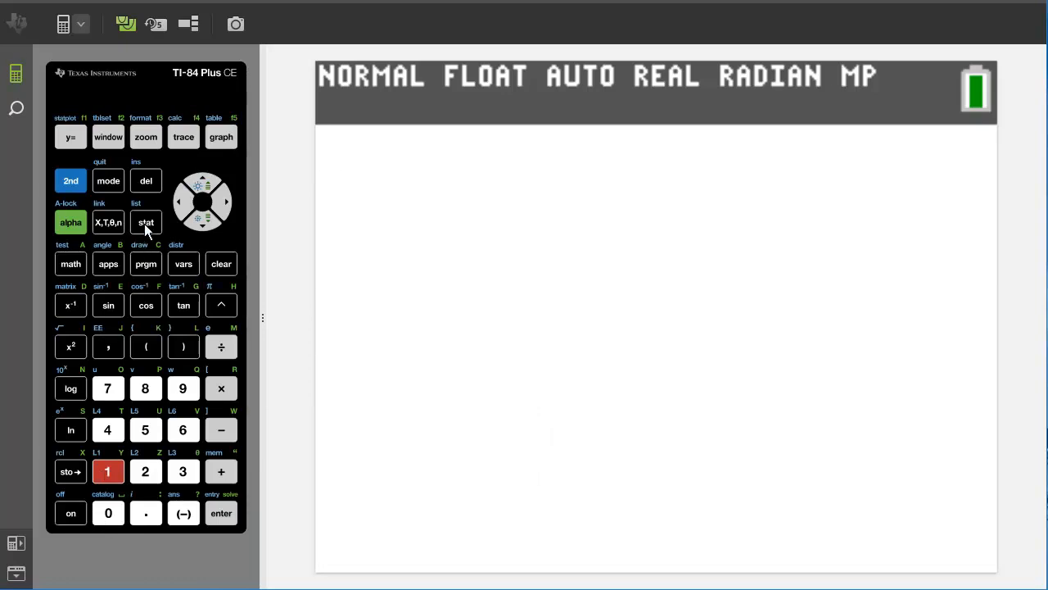
left_click(146, 222)
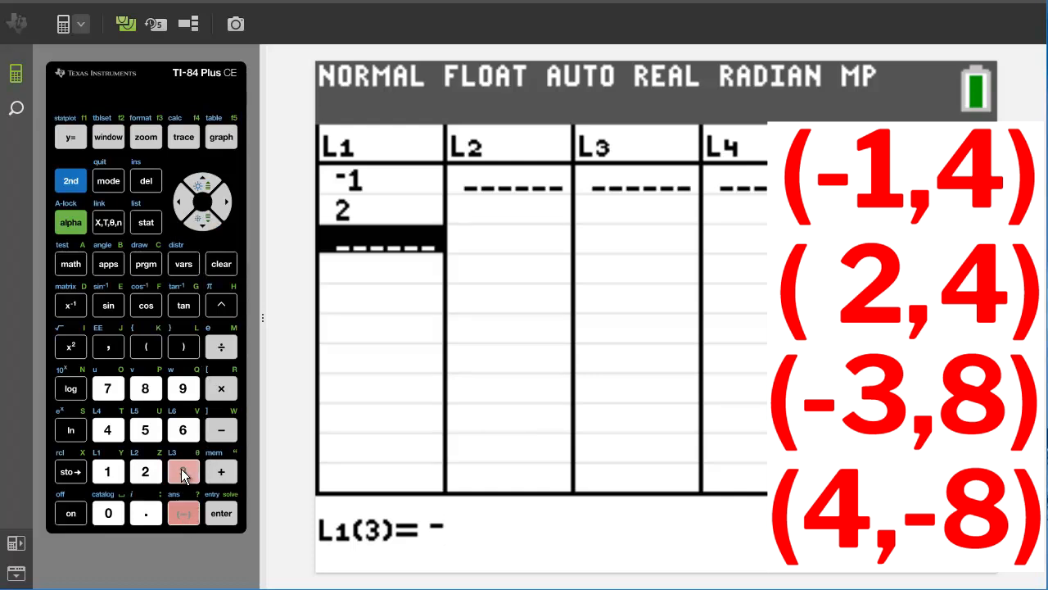
Step: Finish L1 by entering -3 and 4 as the last x-values
left_click(221, 513)
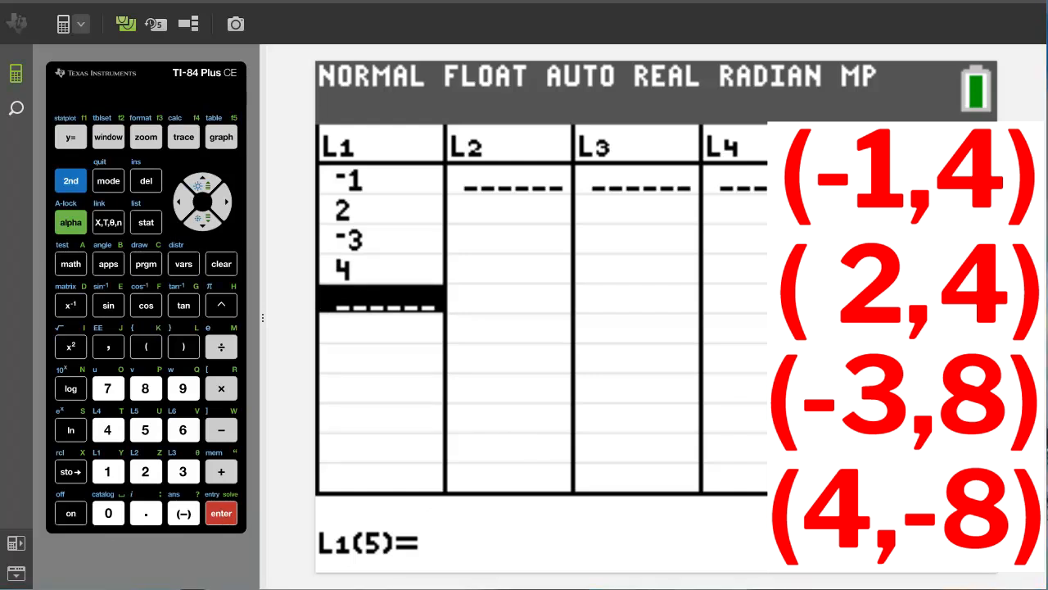
mouse_move(229, 205)
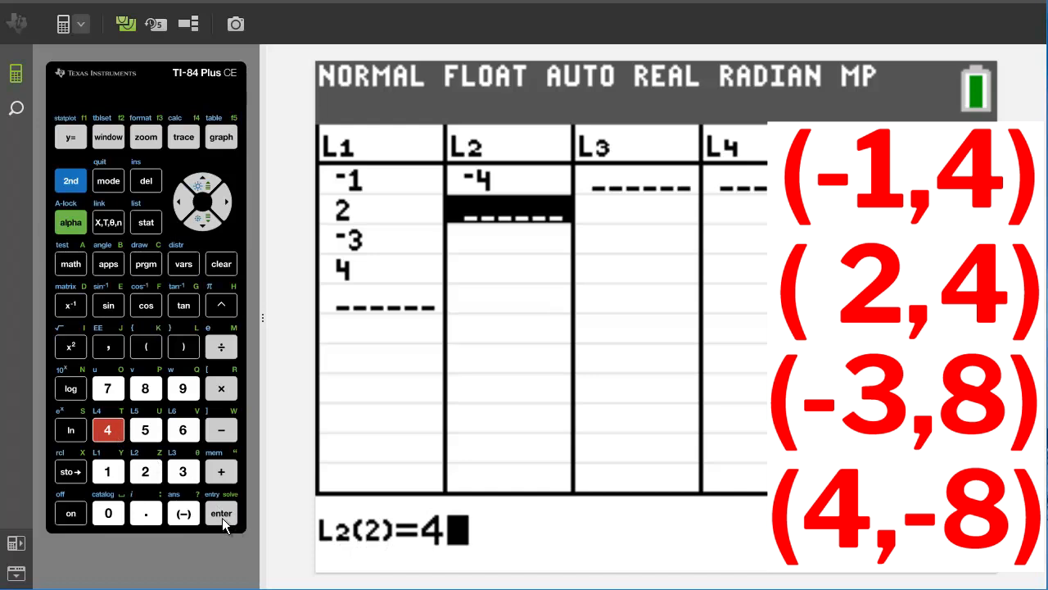
Step: Store 4 and 8 as the second and third L2 values
left_click(220, 513)
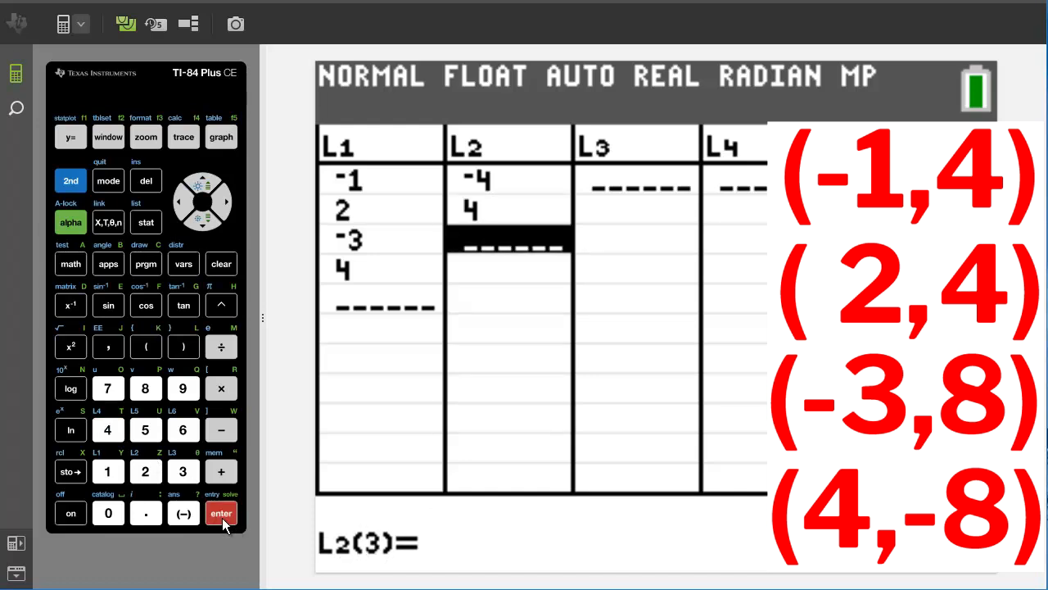
left_click(145, 387)
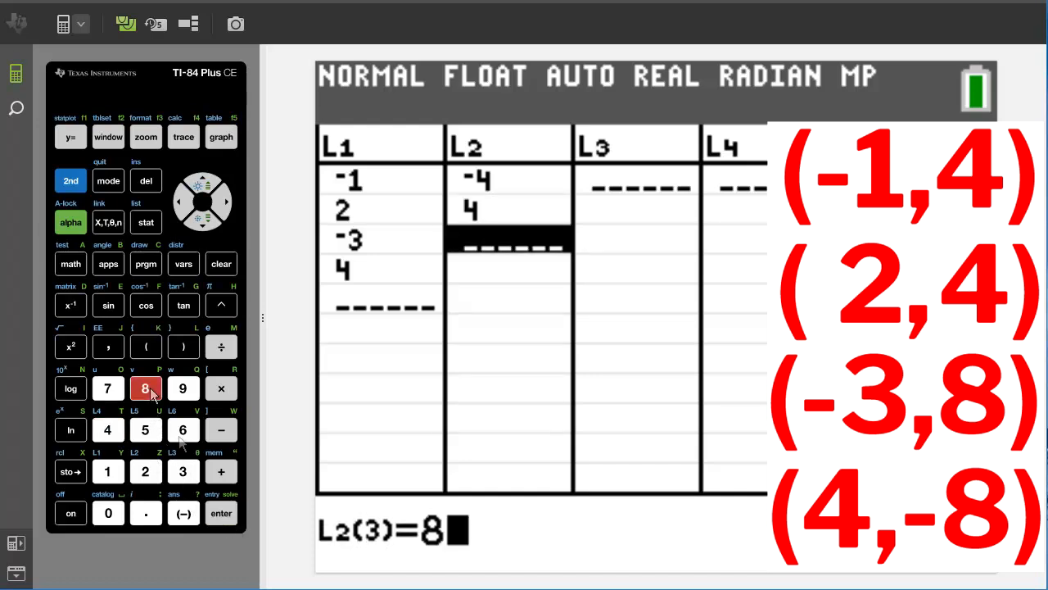
left_click(220, 513)
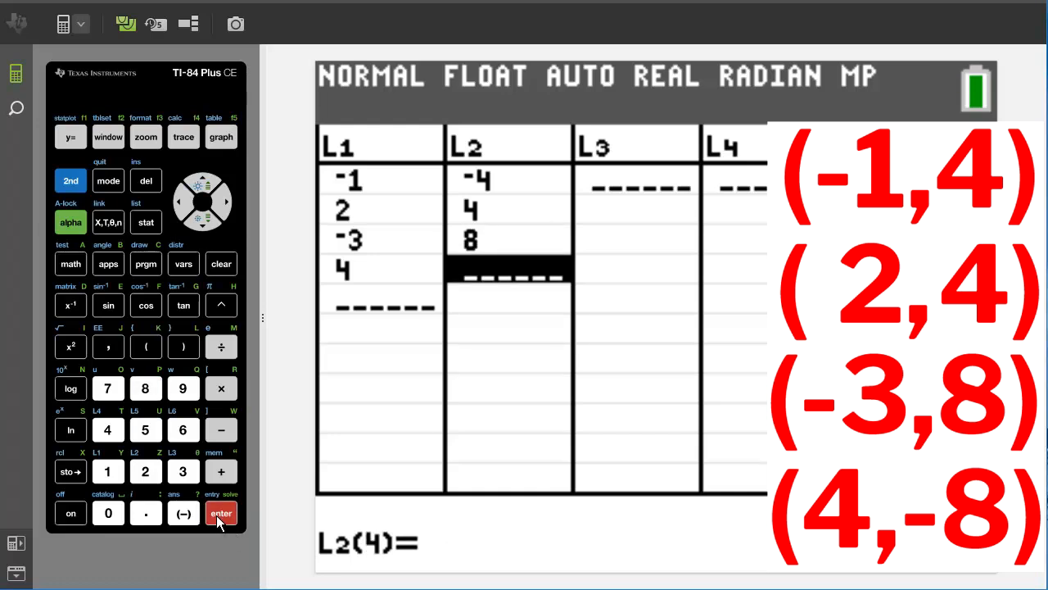
mouse_move(174, 513)
type("-8")
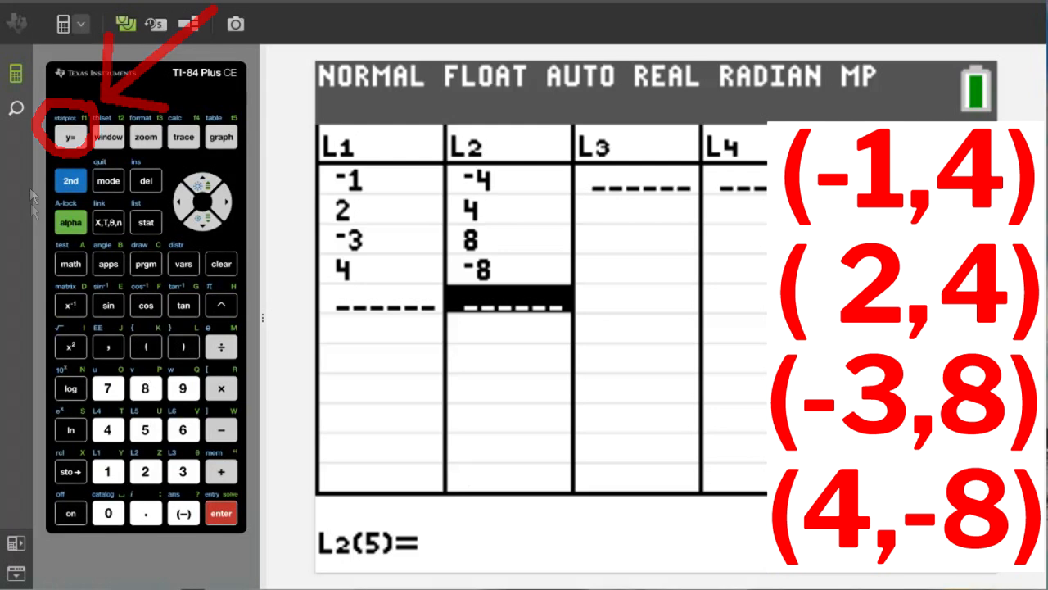
Step: Open 2nd STAT PLOT and select Plot1's setup screen
left_click(70, 180)
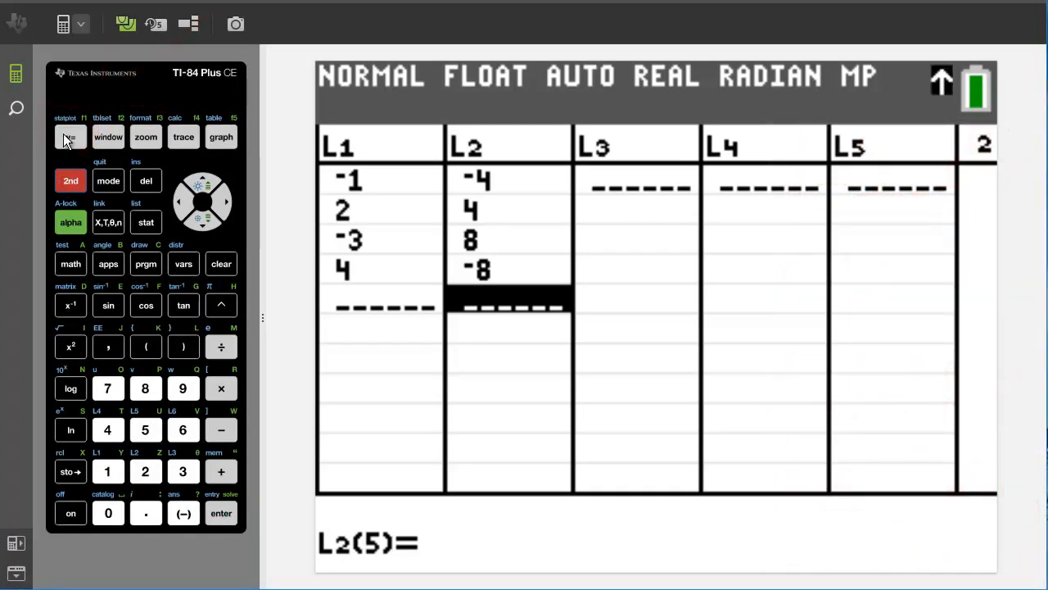
left_click(69, 136)
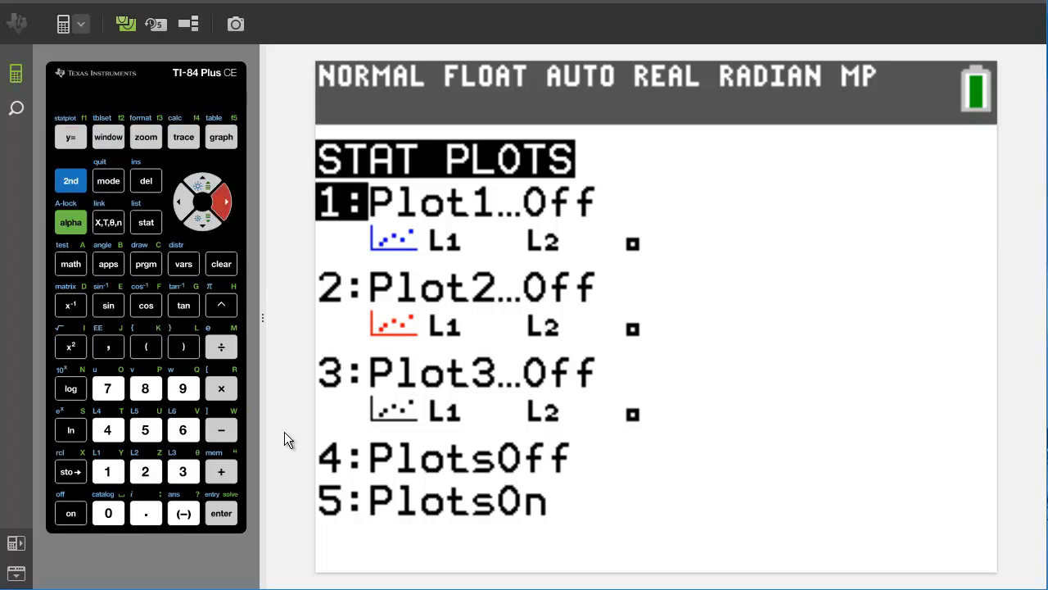
mouse_move(221, 513)
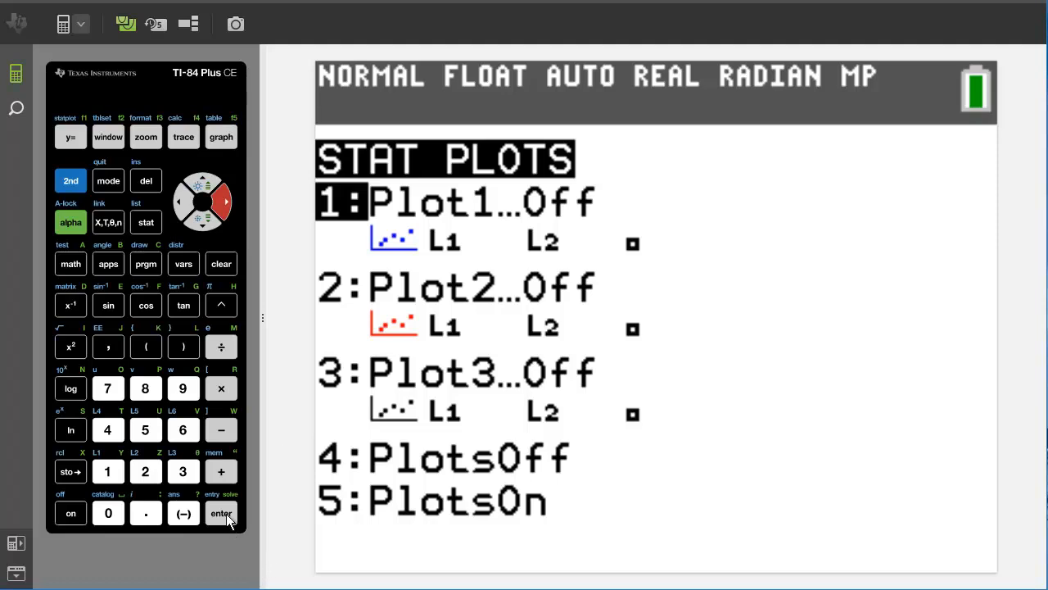
left_click(220, 513)
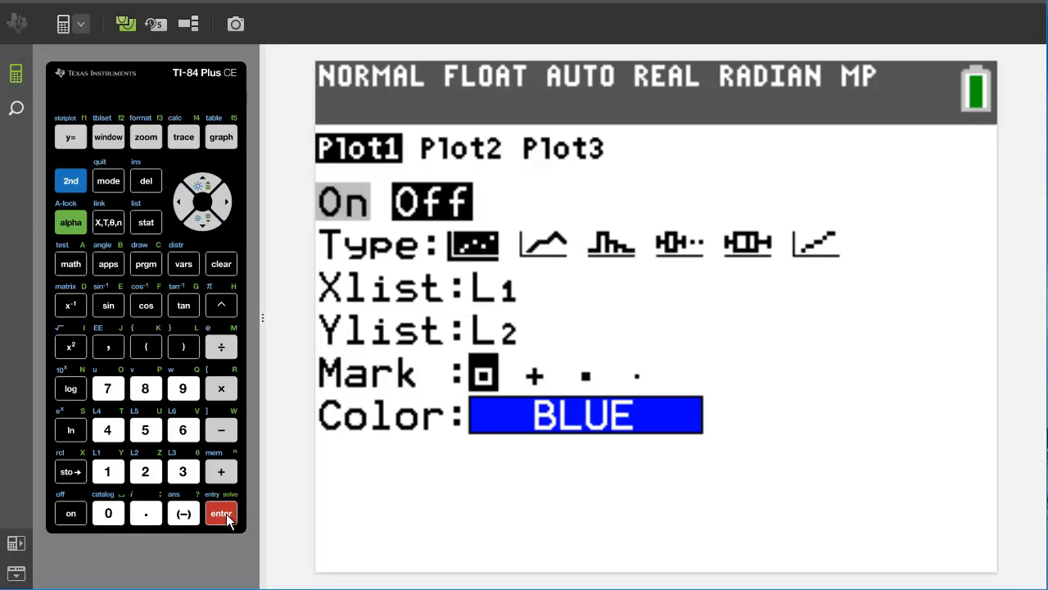
Step: Set Plot1 On with scatter type, Xlist L1, Ylist L2, color BLUE
left_click(220, 514)
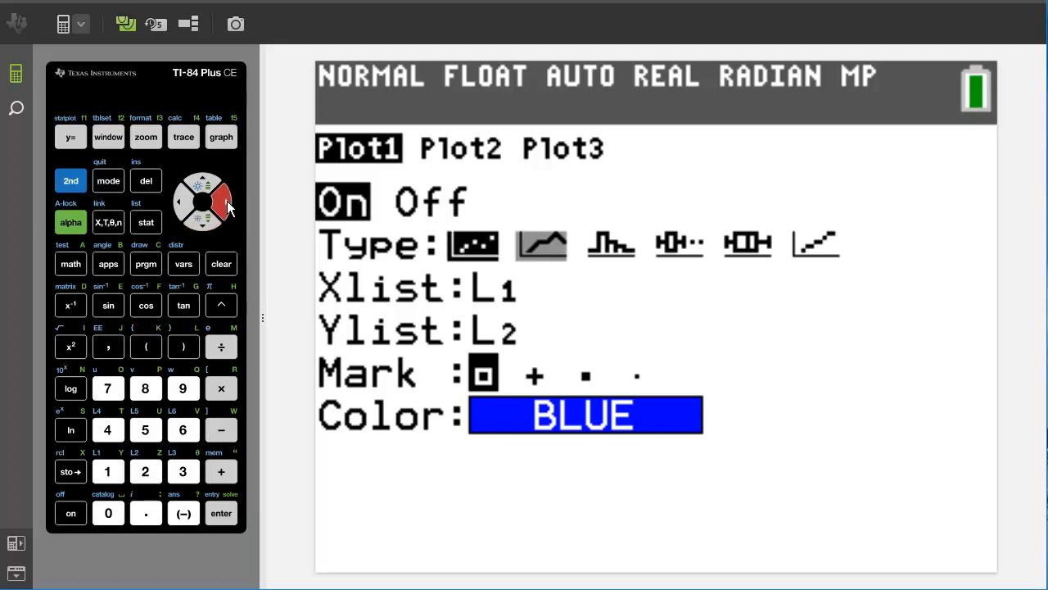
left_click(215, 201)
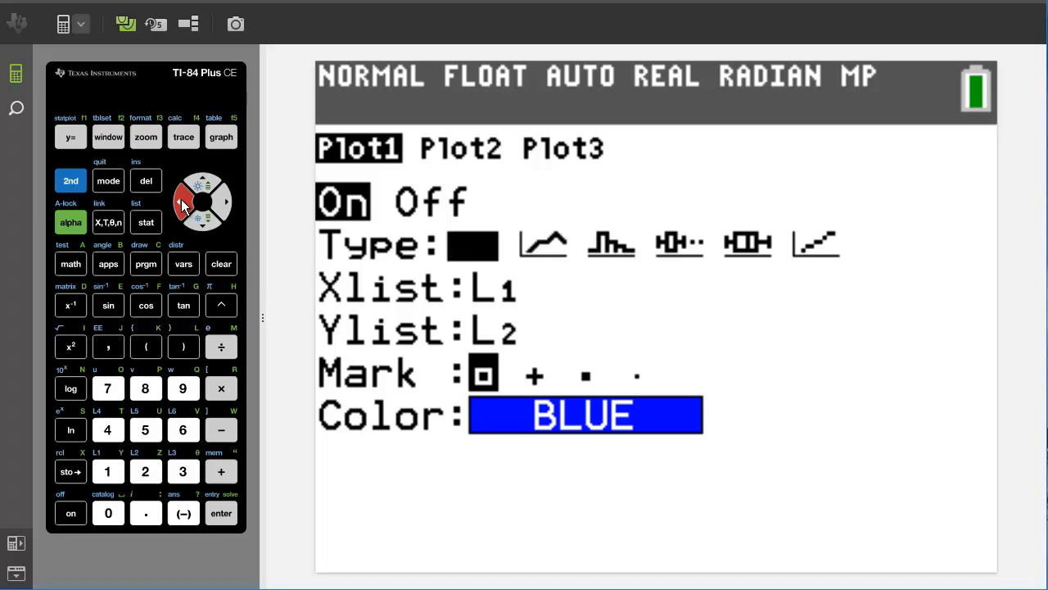
left_click(220, 513)
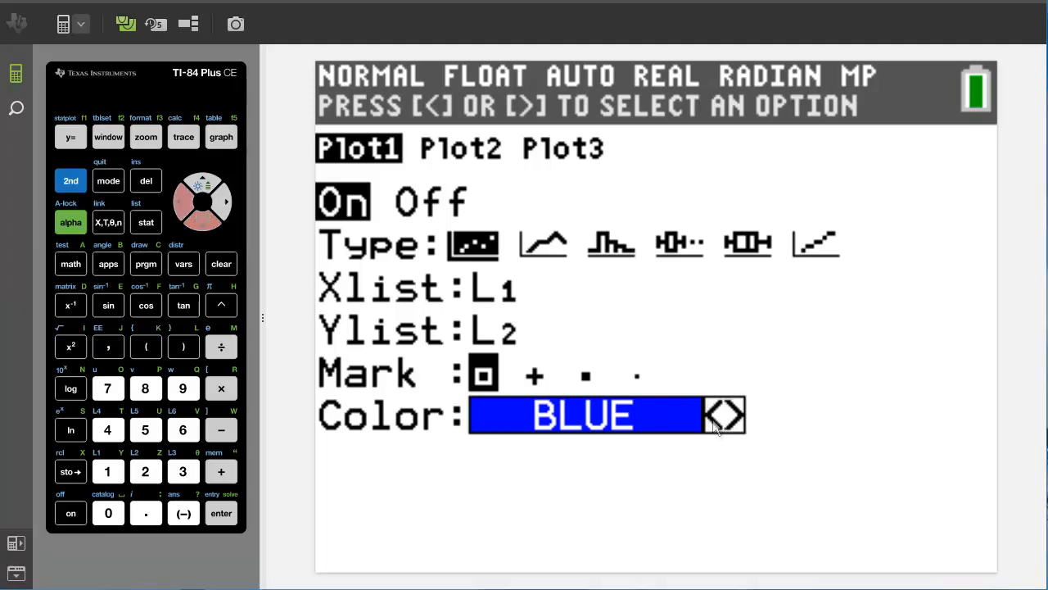
left_click(178, 202)
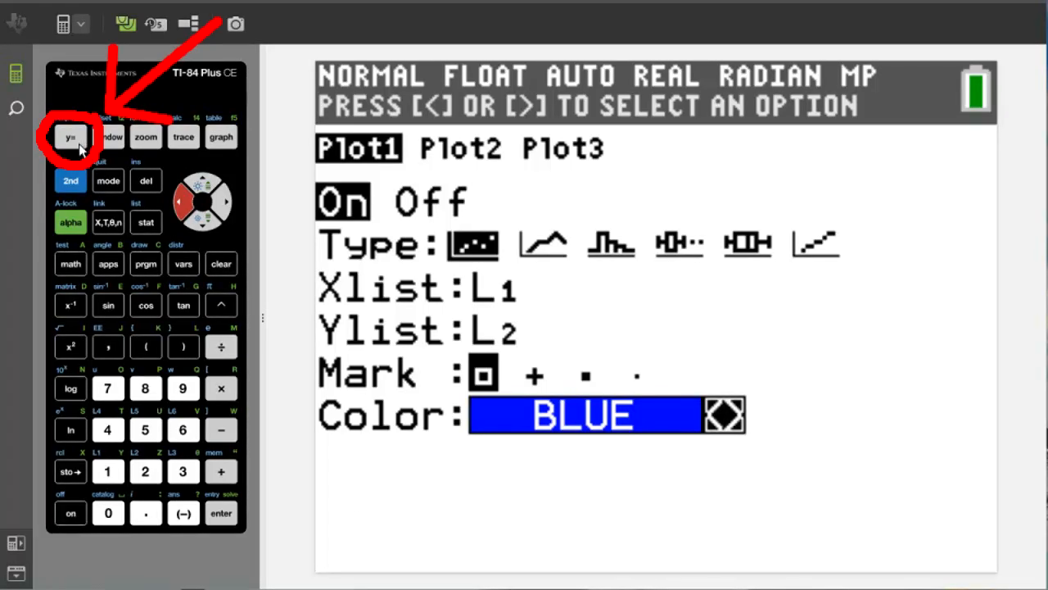
Step: Clear the Y1 (-X+3) and Y2 ((3/2)X-2) equations in the Y= editor
left_click(71, 136)
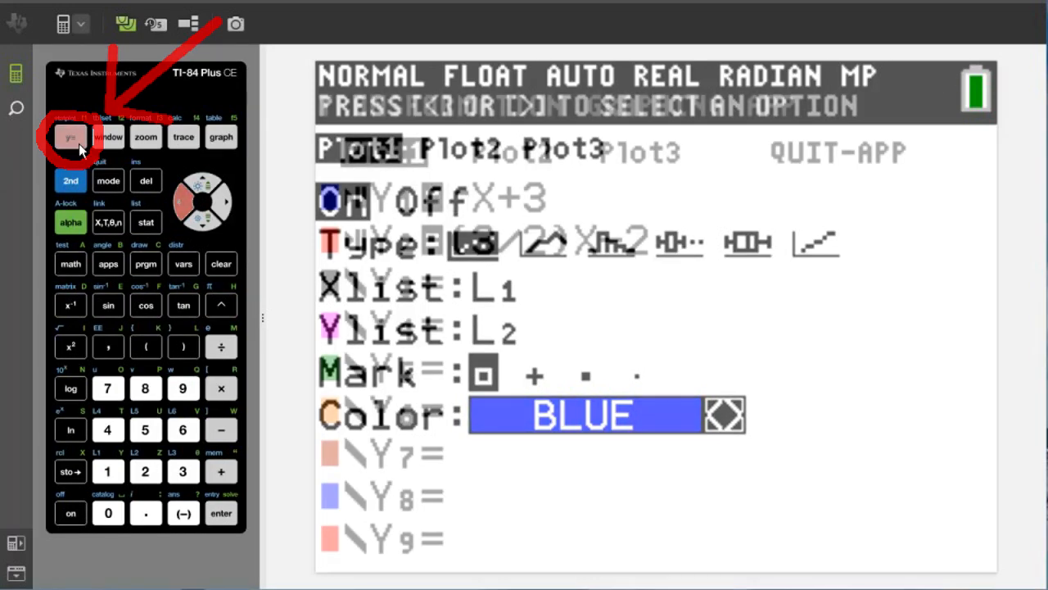
left_click(69, 137)
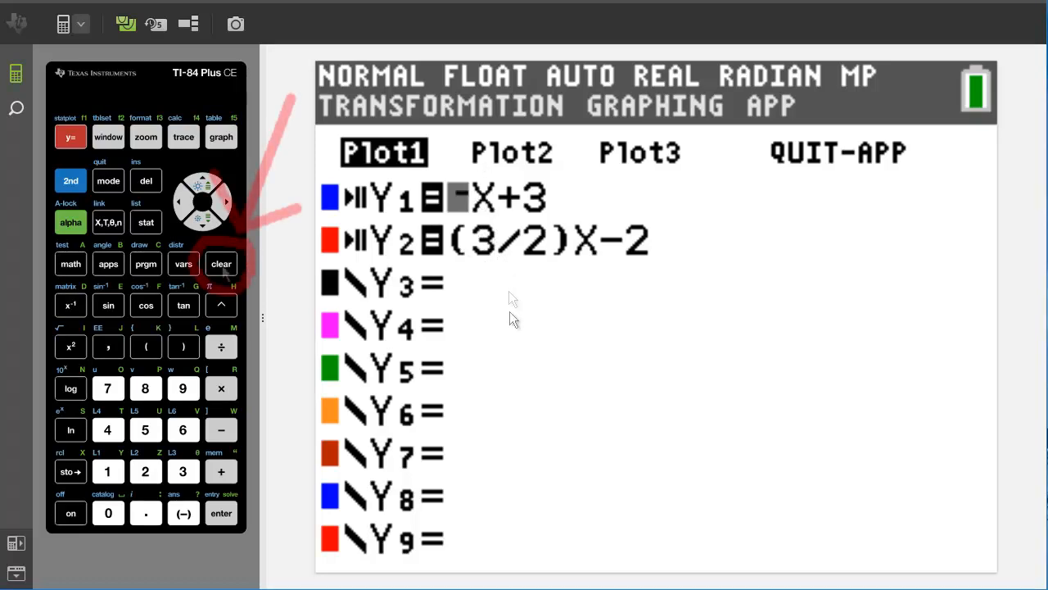
left_click(221, 264)
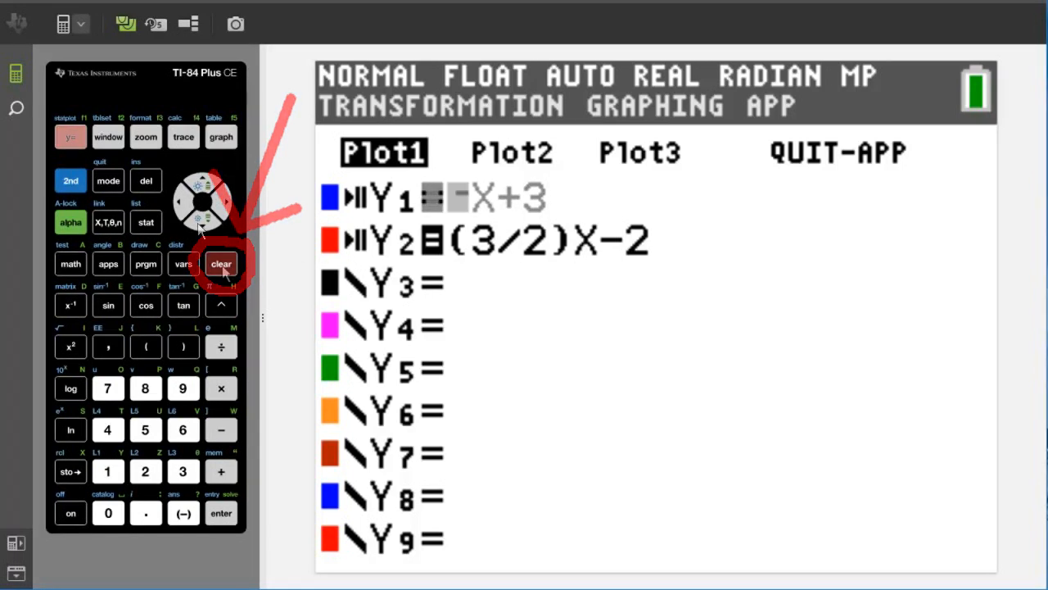
left_click(220, 263)
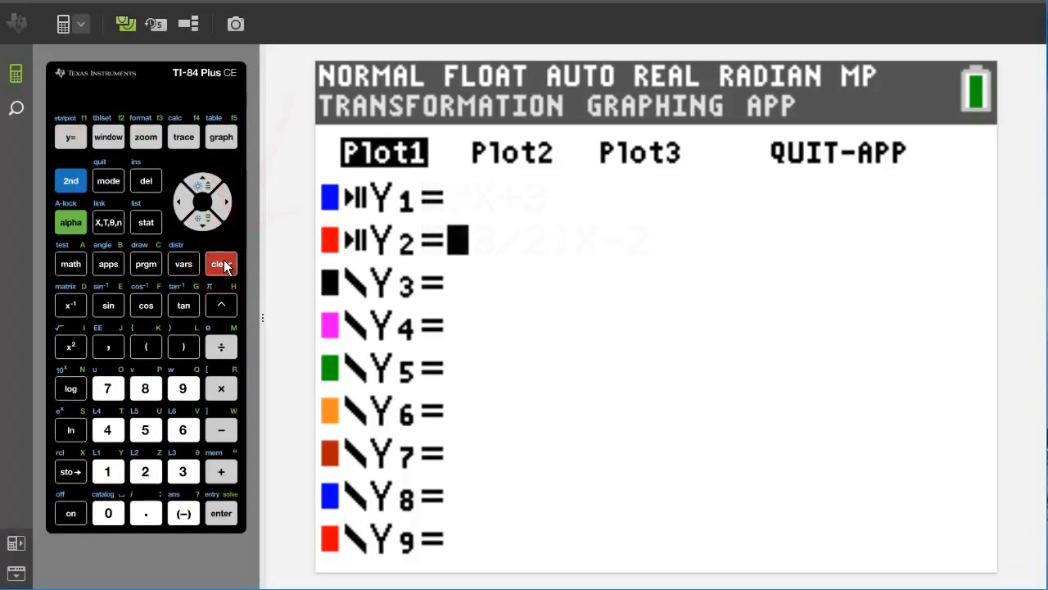
left_click(221, 263)
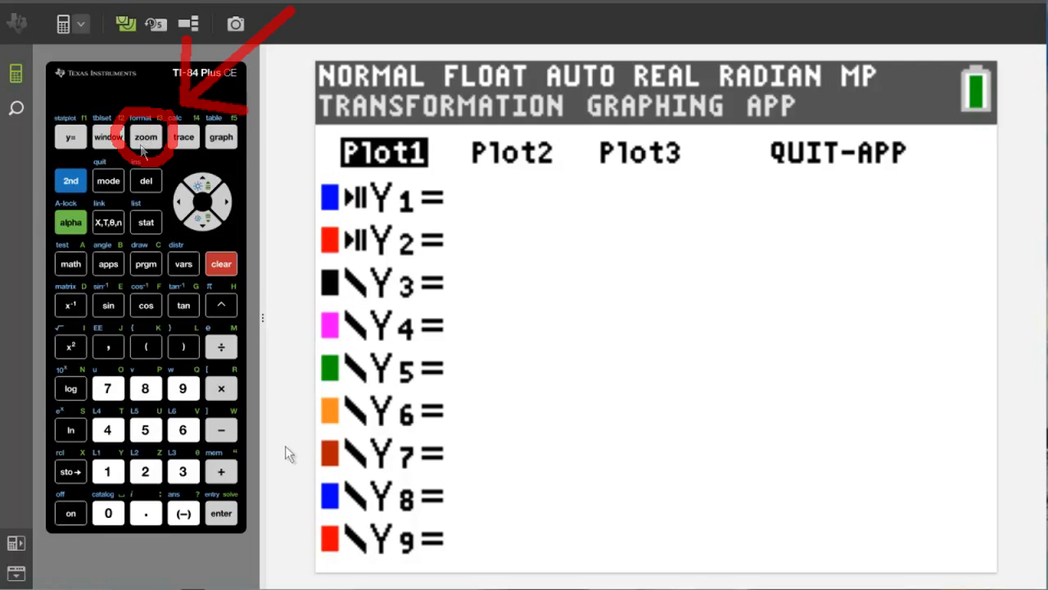
Step: Apply ZOOM 9:ZoomStat to fit the four scatter points
left_click(146, 137)
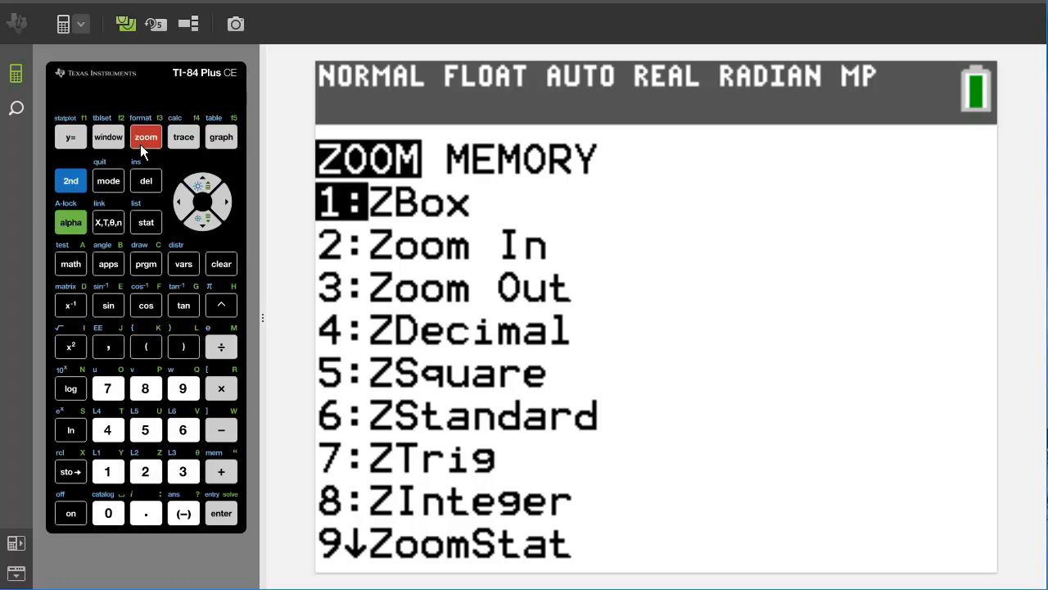
mouse_move(182, 394)
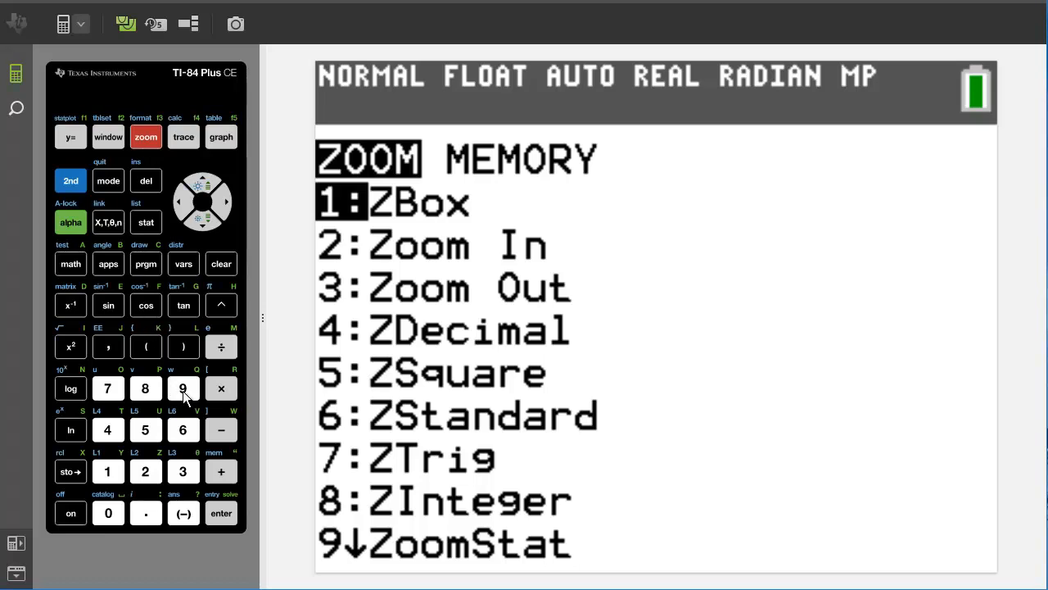
left_click(183, 388)
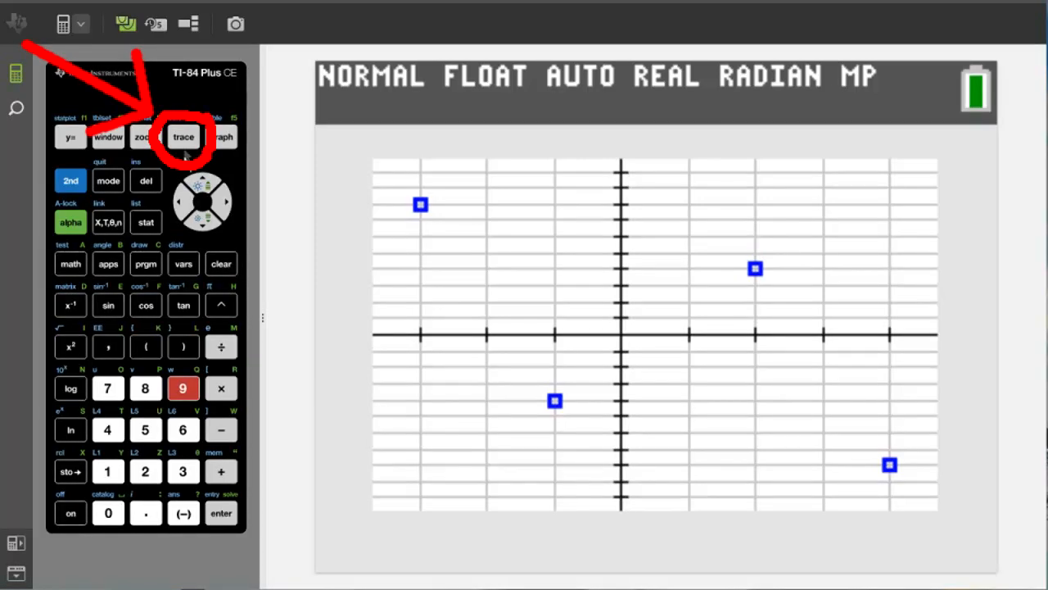
Step: Trace the scatter plot from point (-1, -4) to point (4, -8)
left_click(182, 137)
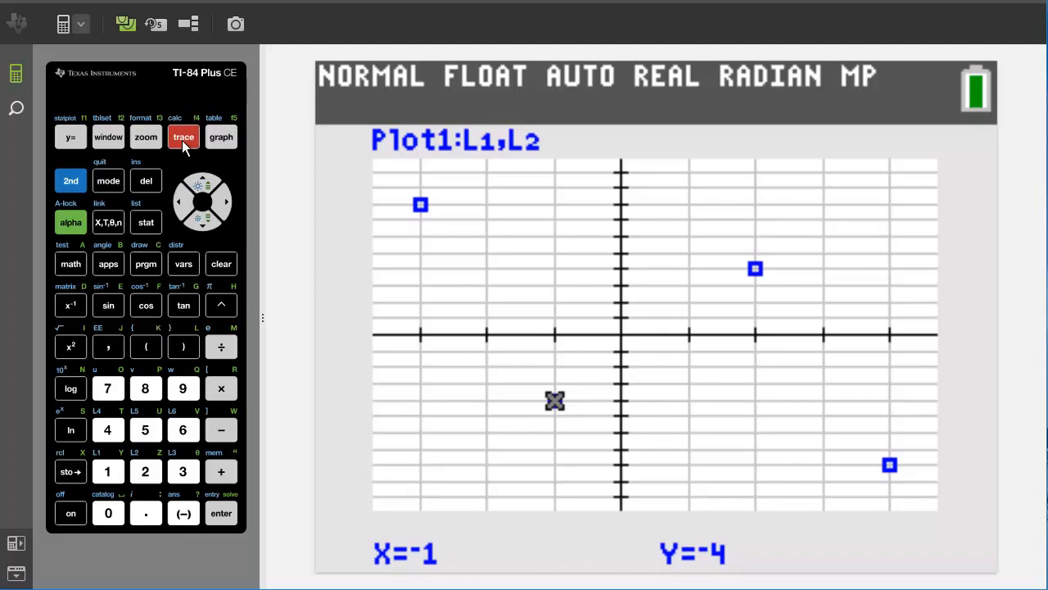
mouse_move(227, 202)
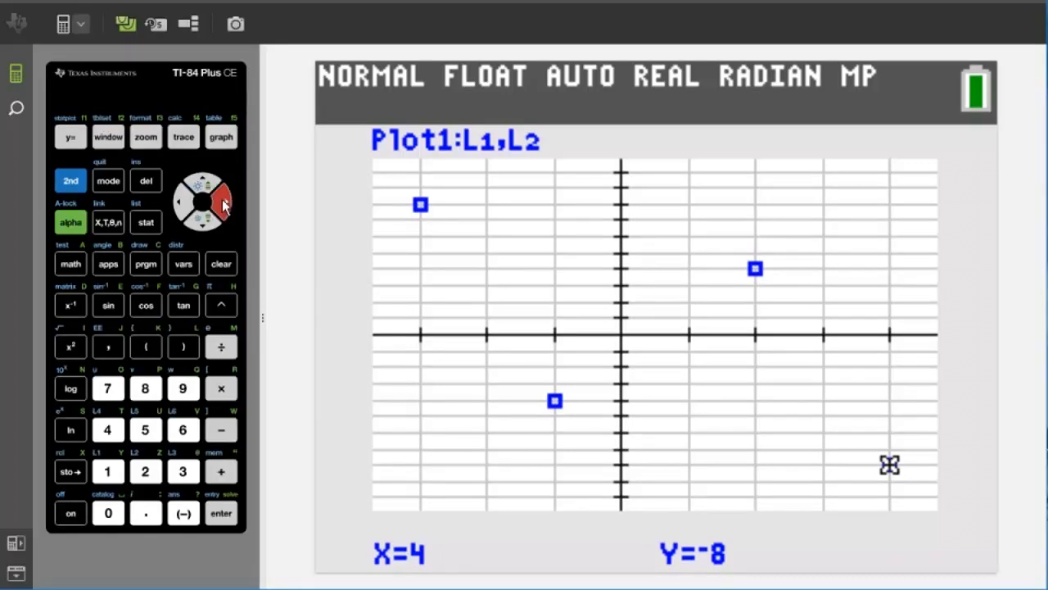
left_click(183, 388)
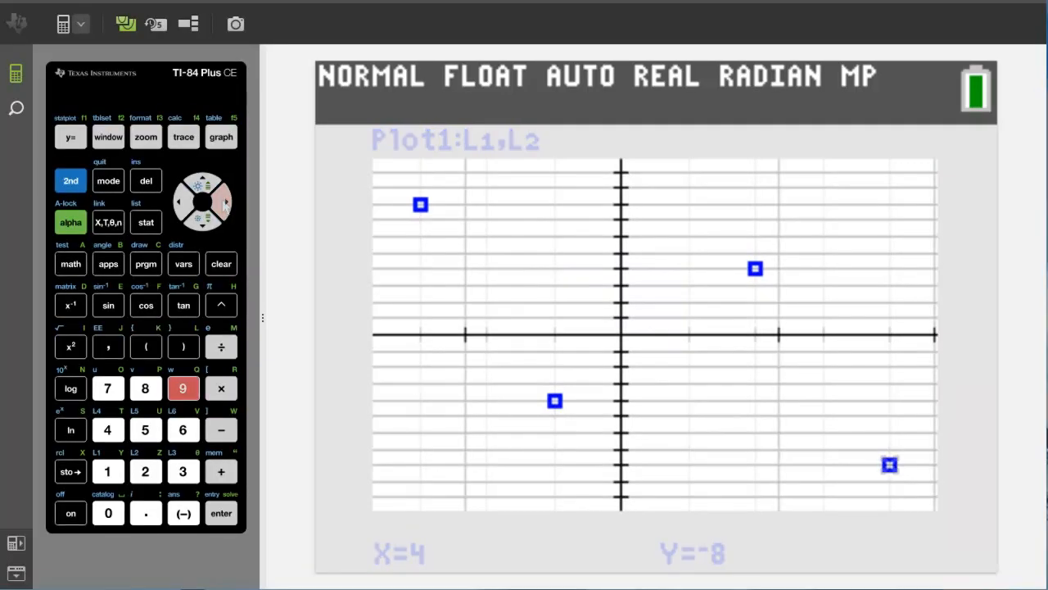